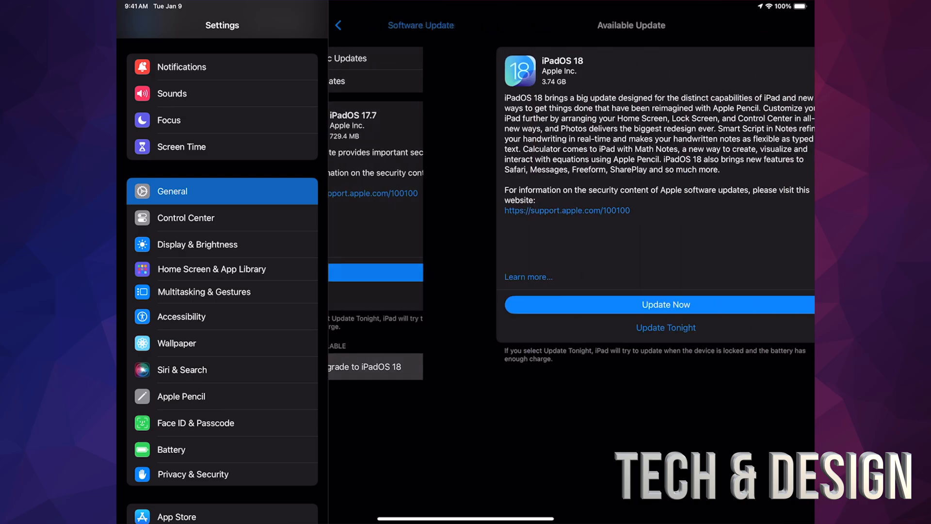
Step: Start installing iPadOS 18 via Update Now, bringing up the passcode prompt
{"action": "left_click", "coordinate": [657, 304]}
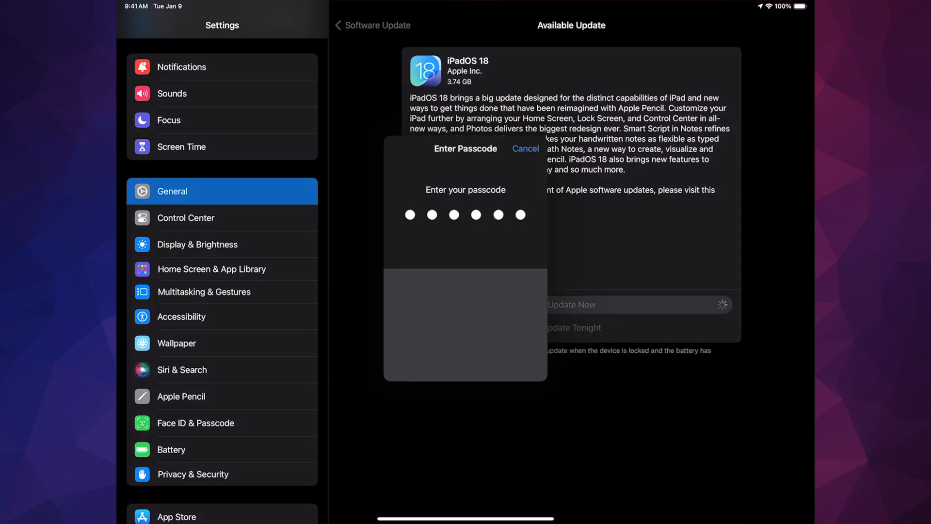
{"action": "left_click", "coordinate": [524, 148]}
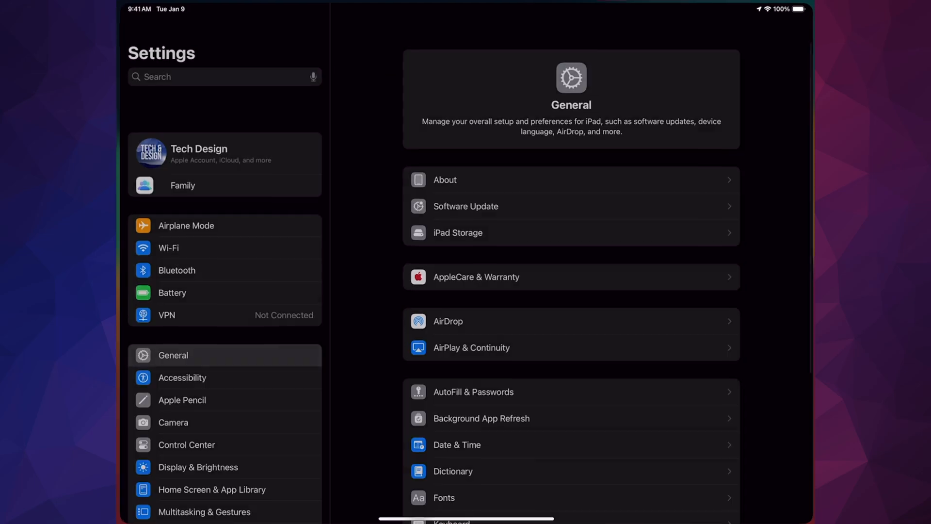
Step: Go to General > Software Update so it checks for newer updates on iPadOS 18
{"action": "scroll", "scroll_direction": "up", "scroll_amount": 3}
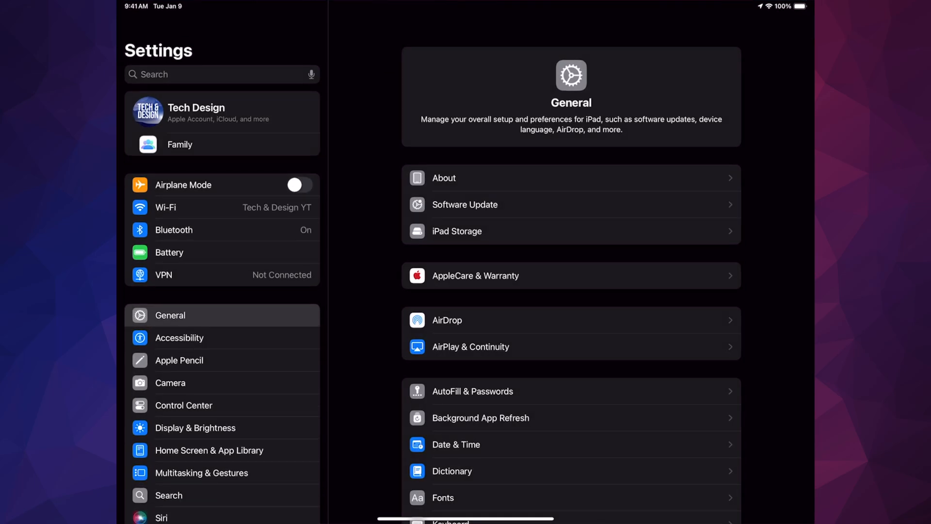
{"action": "left_click", "coordinate": [465, 204]}
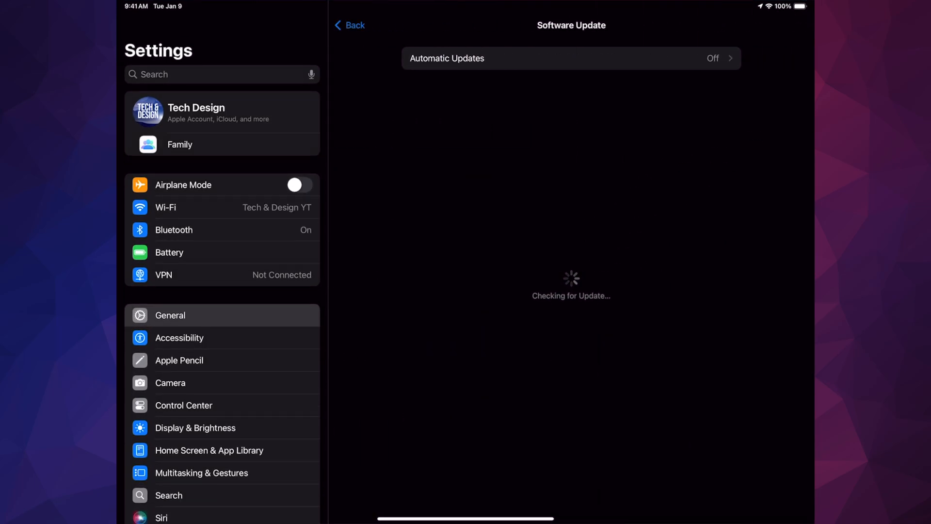